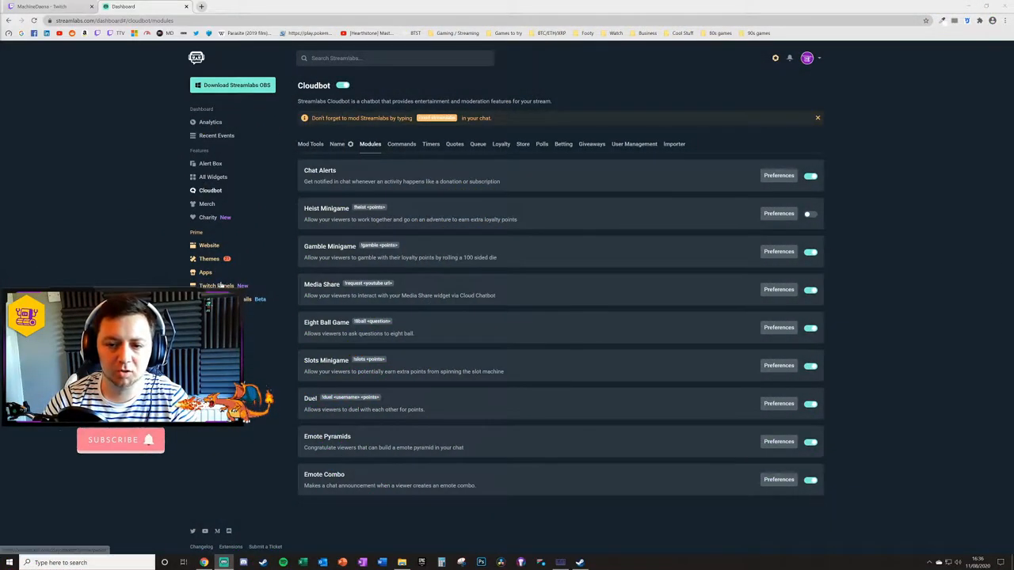
mouse_move(346, 474)
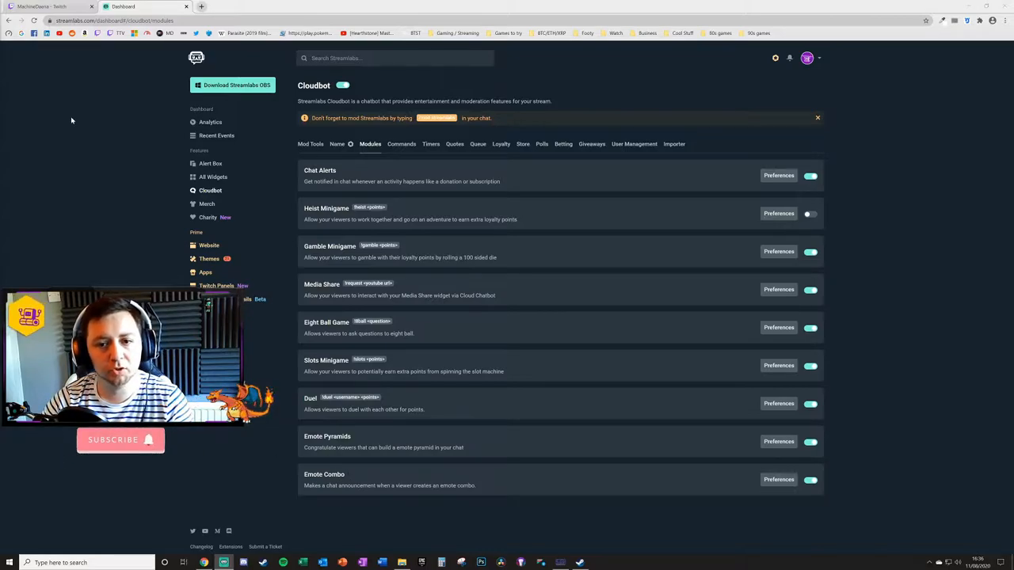
Step: Open the Emote Combo preferences, showing global cooldown 0 and threshold count 3
click(119, 21)
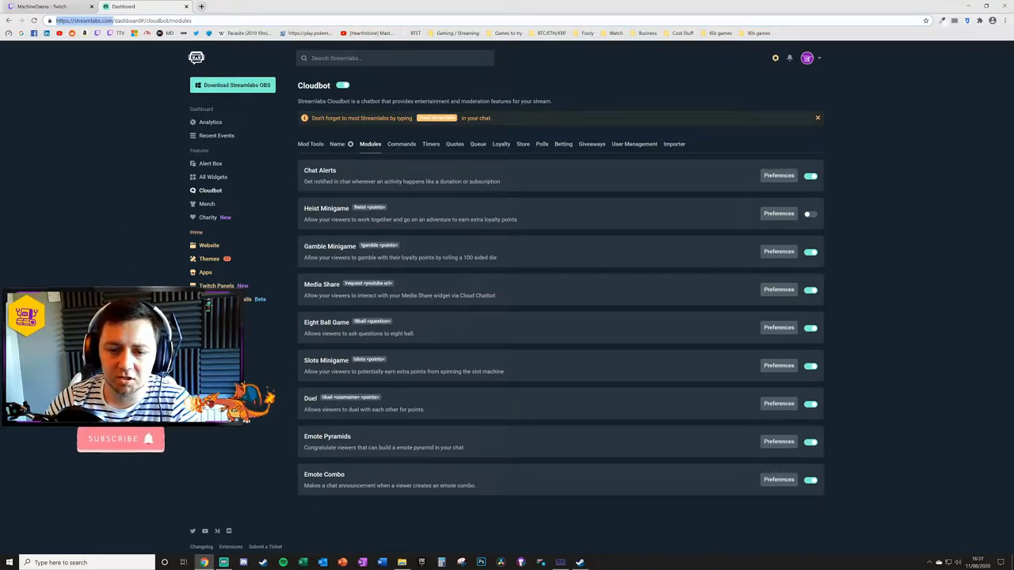
mouse_move(206, 205)
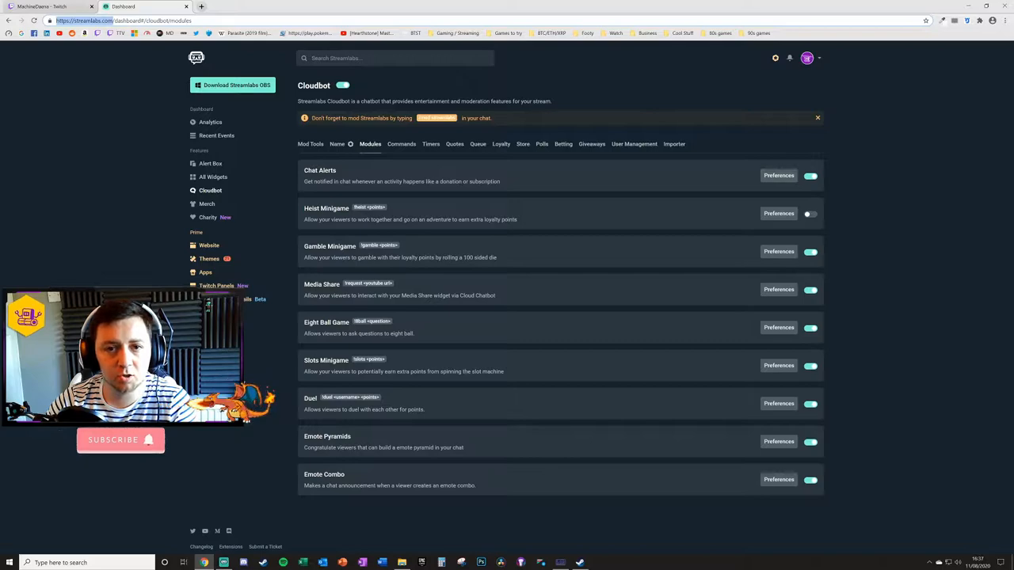
mouse_move(541, 44)
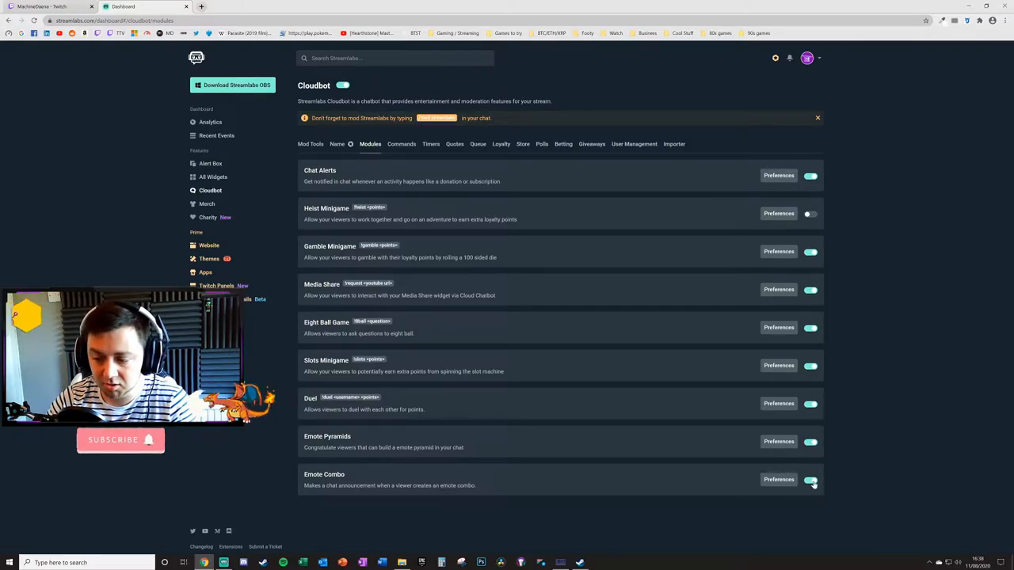
click(778, 479)
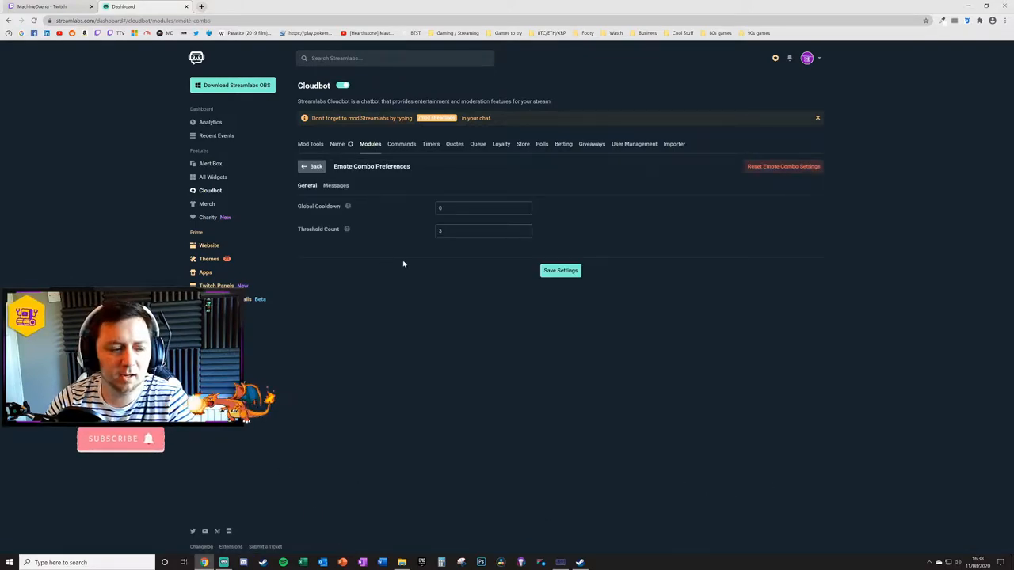
mouse_move(336, 359)
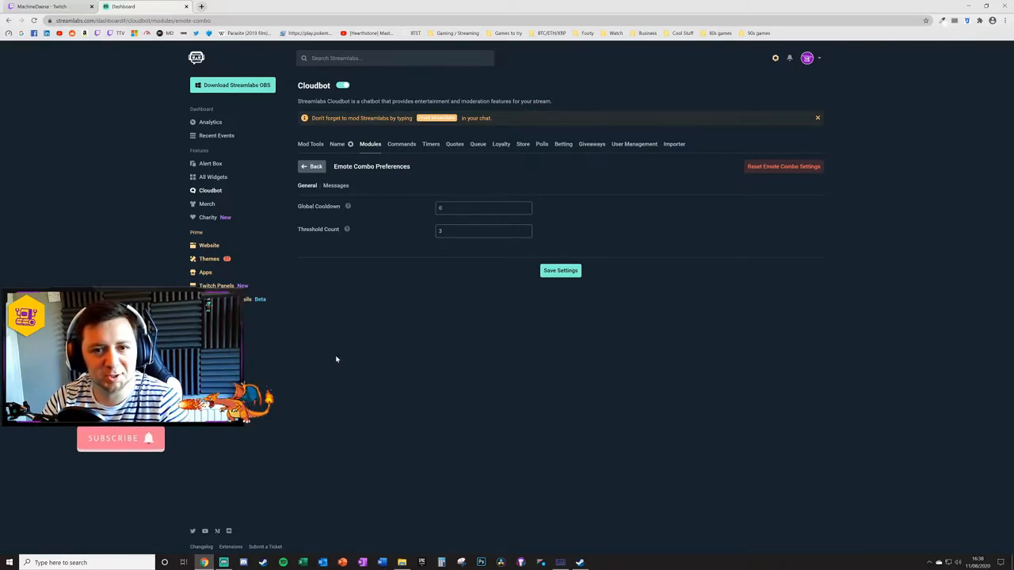
mouse_move(342, 328)
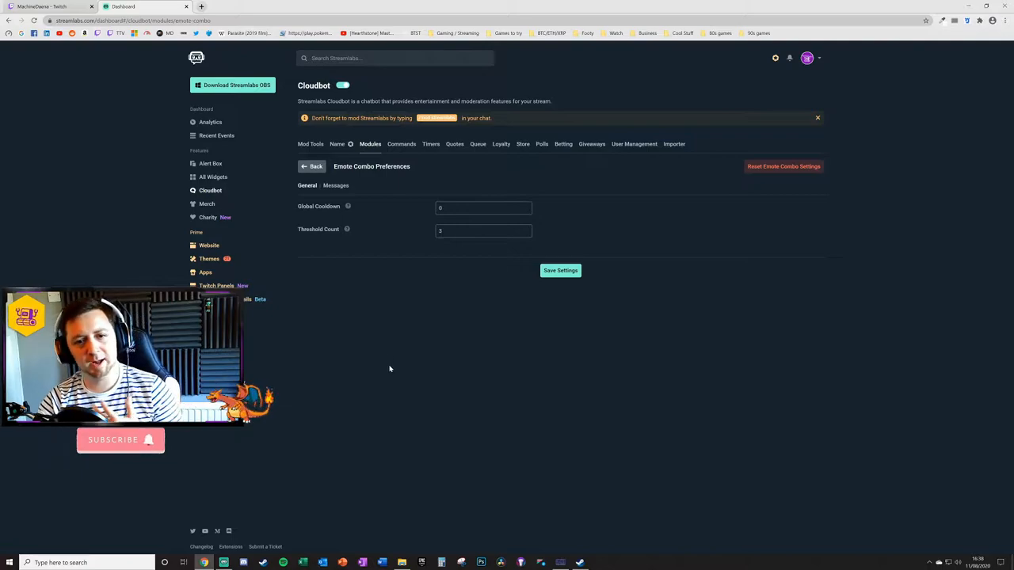
mouse_move(353, 293)
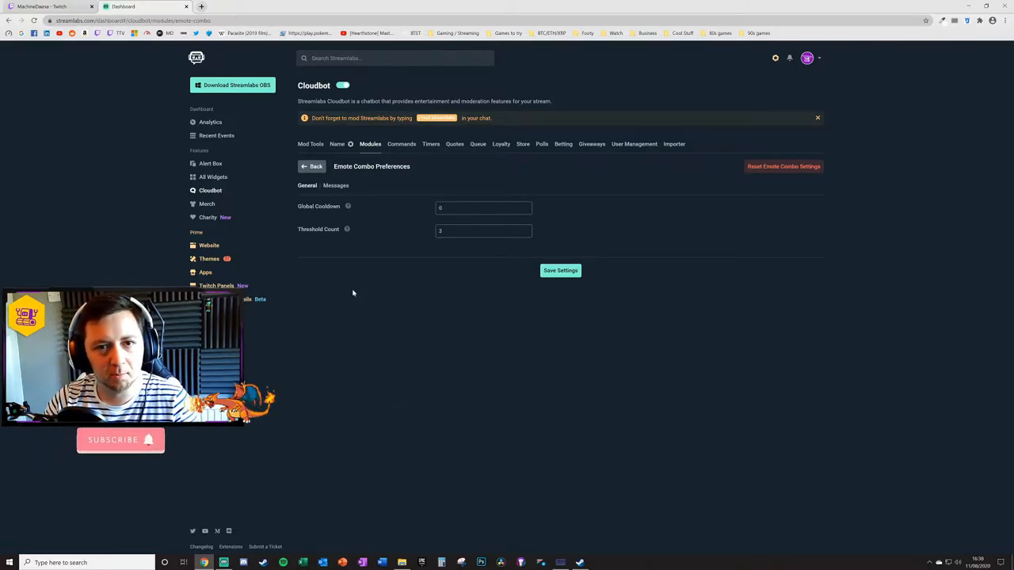
mouse_move(385, 357)
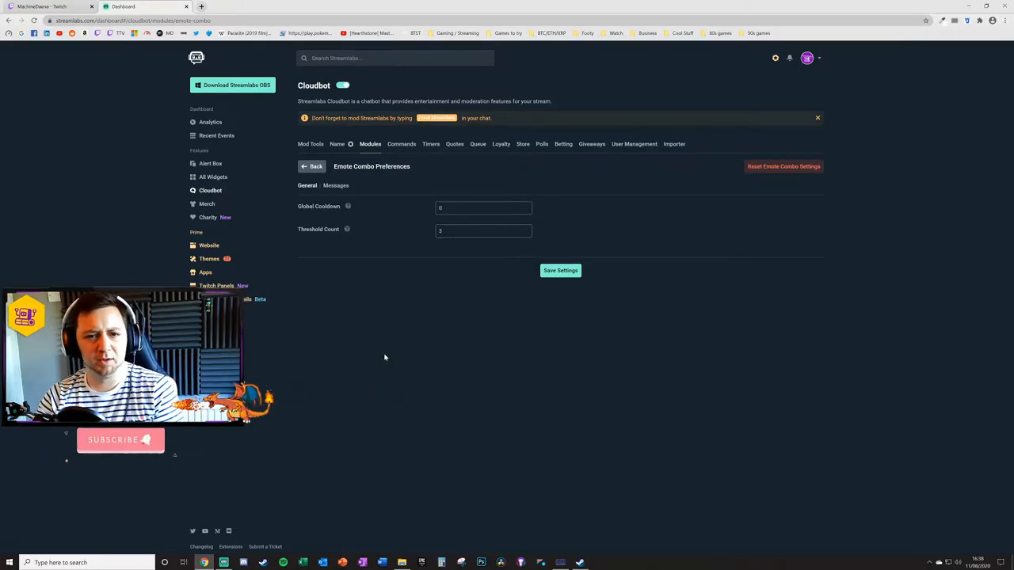
mouse_move(388, 382)
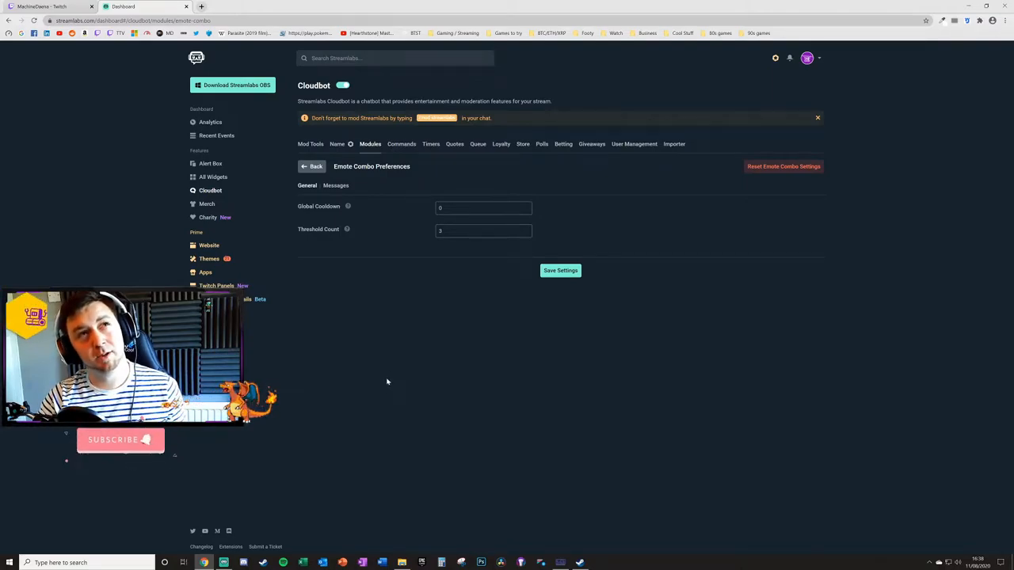
mouse_move(383, 416)
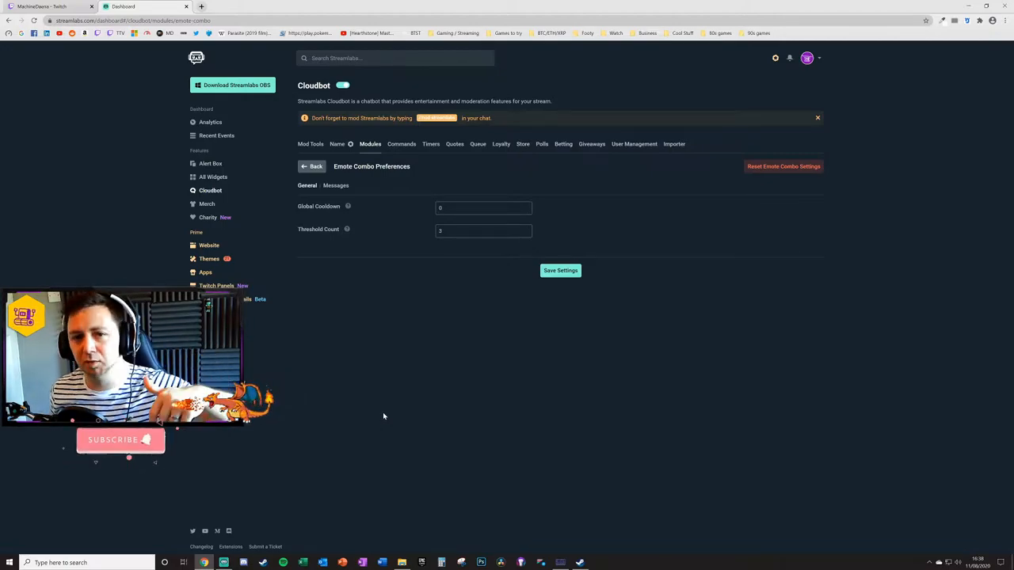
mouse_move(383, 233)
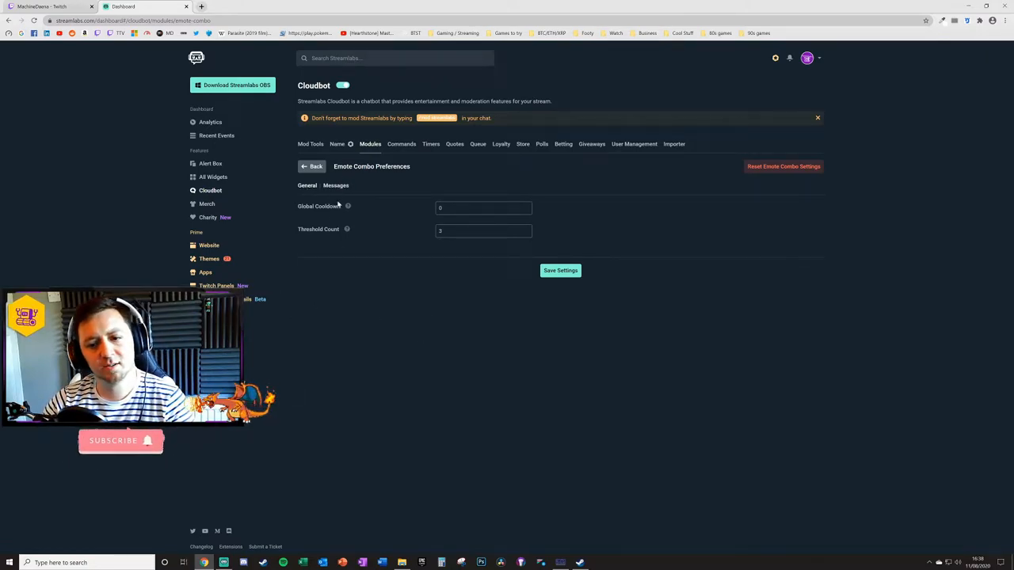
mouse_move(347, 206)
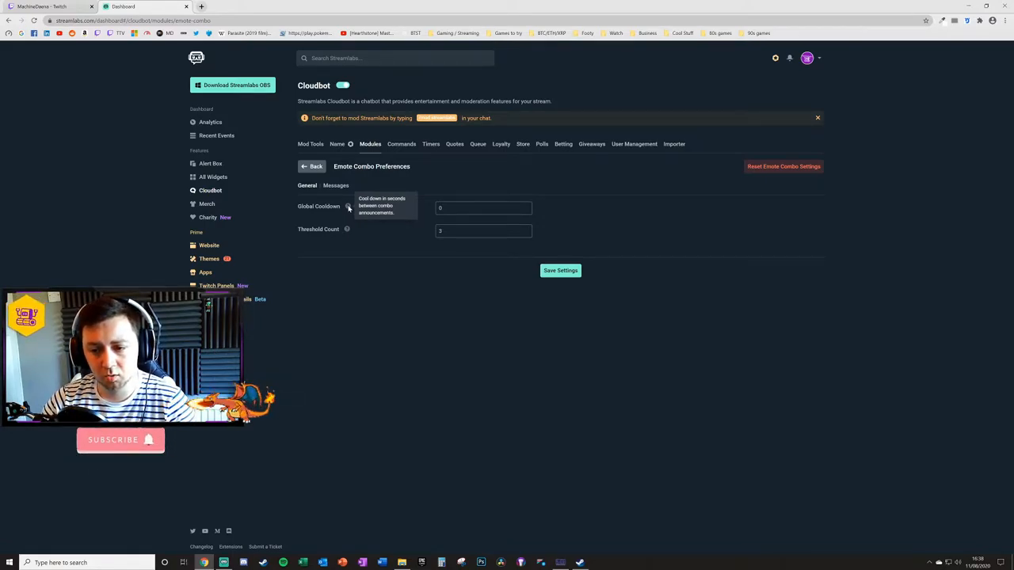
mouse_move(426, 208)
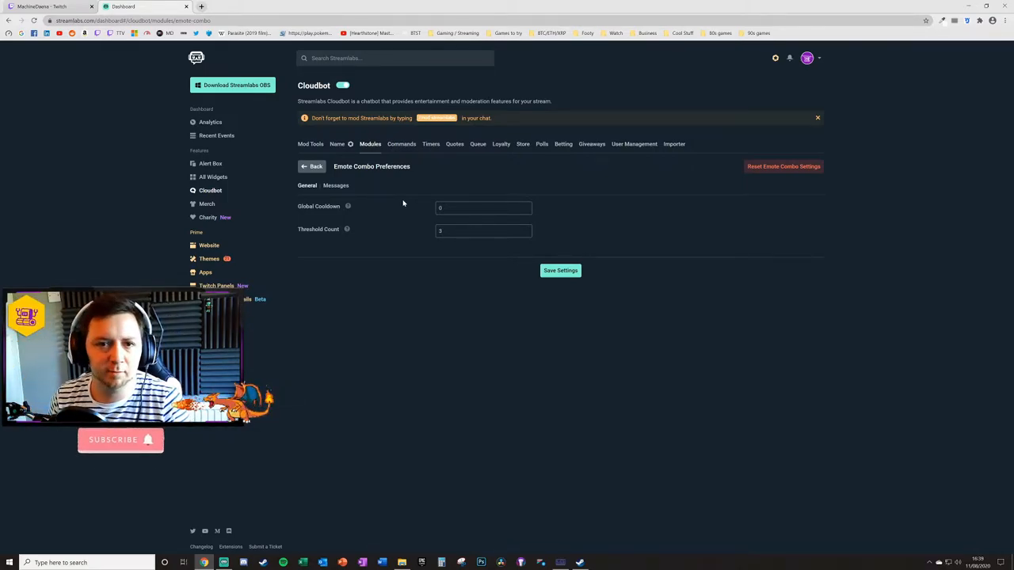
click(481, 208)
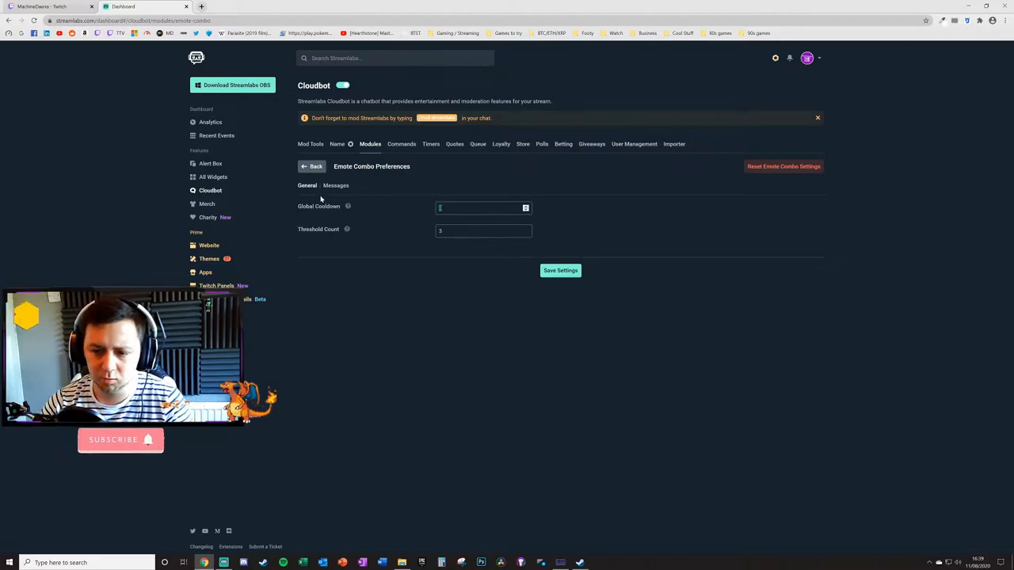
text(300)
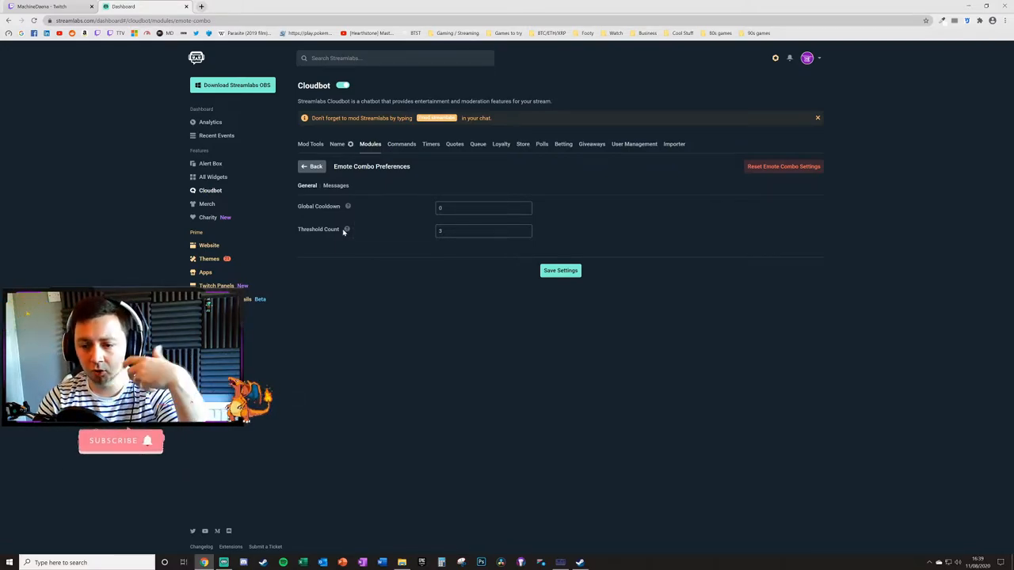
mouse_move(346, 229)
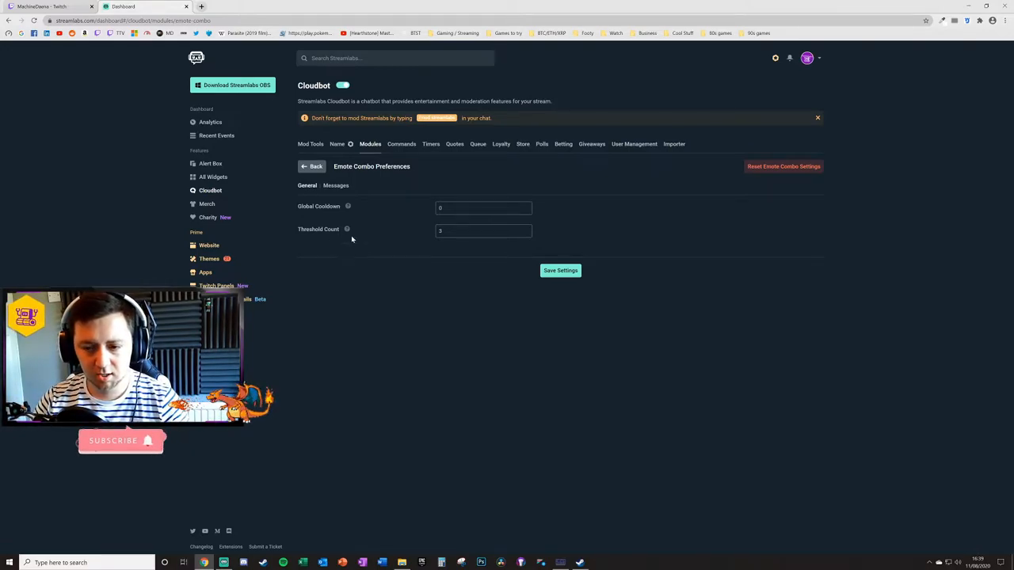
click(483, 231)
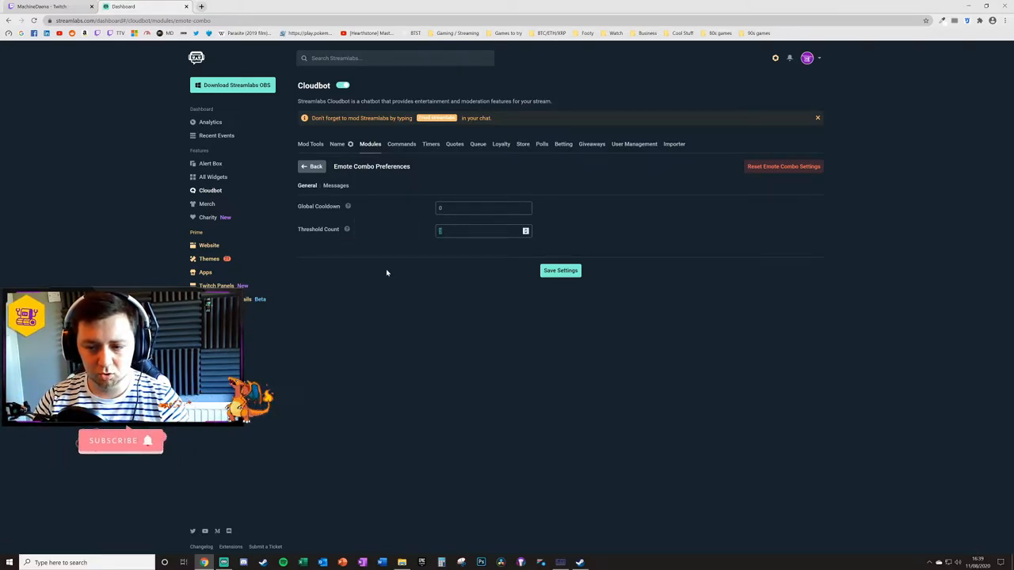
mouse_move(373, 266)
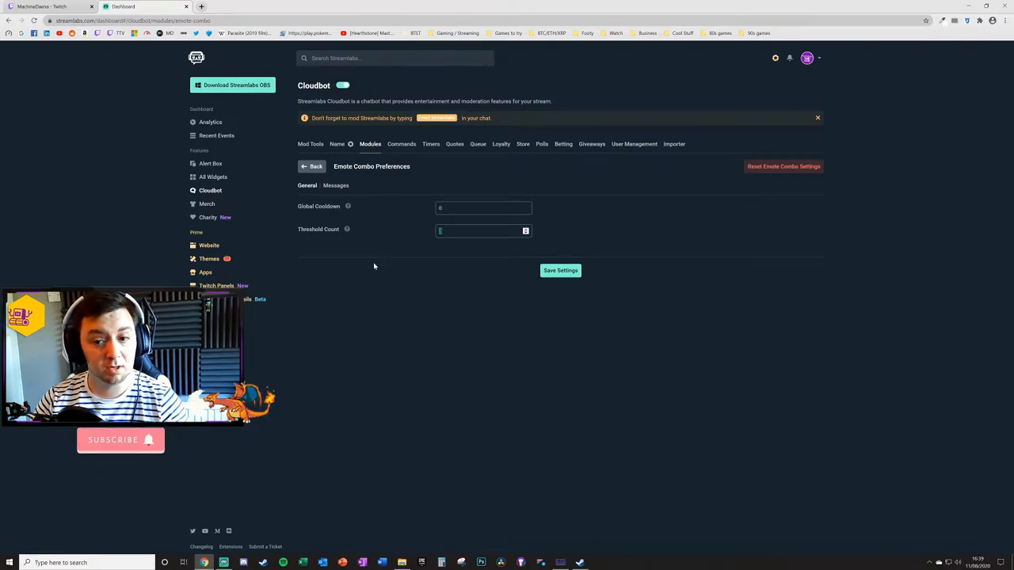
mouse_move(347, 230)
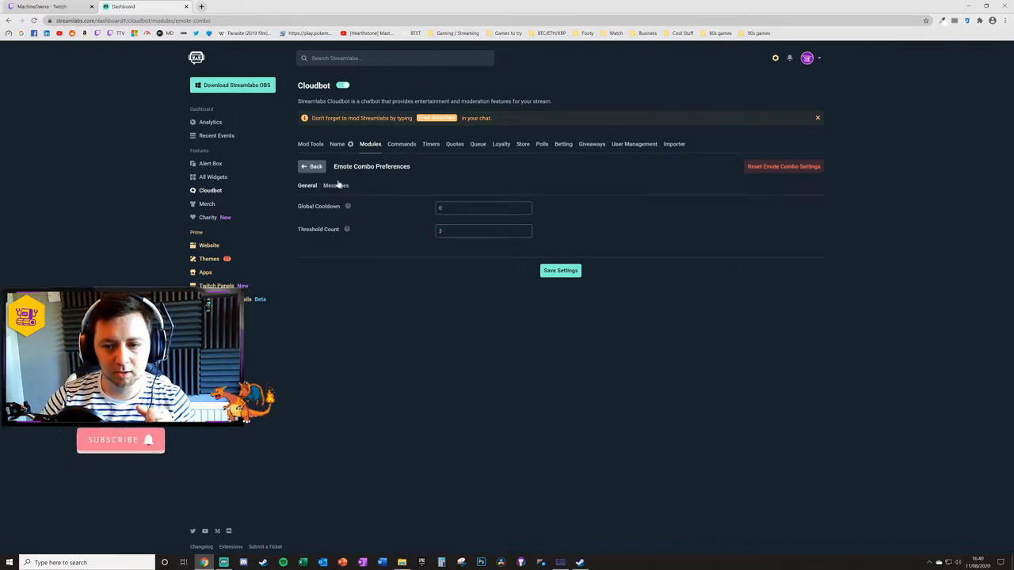
Step: Show the Emote Combo announcement messages for combo counts 3, 5, 10, 15 and 20
click(336, 186)
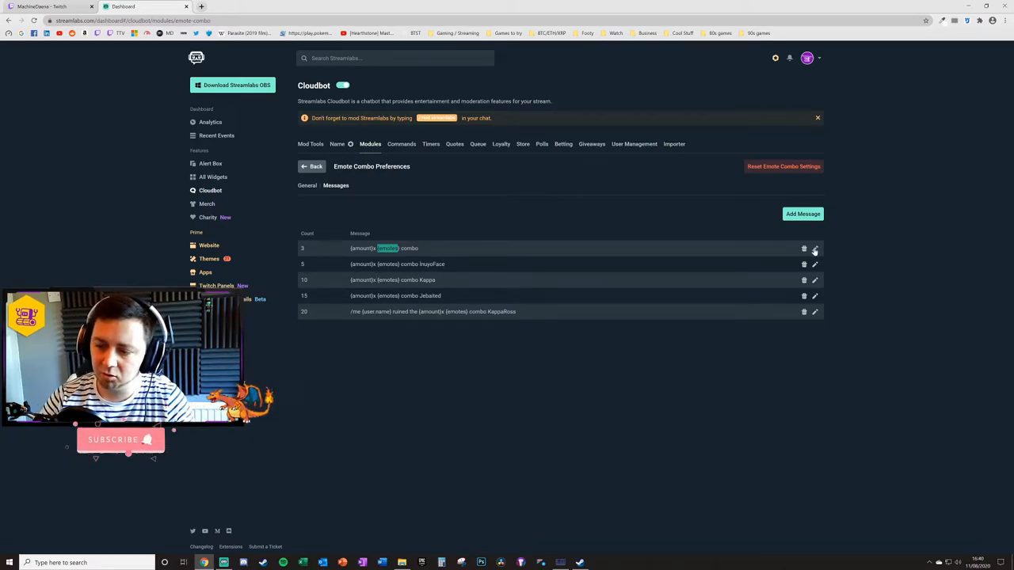
click(814, 248)
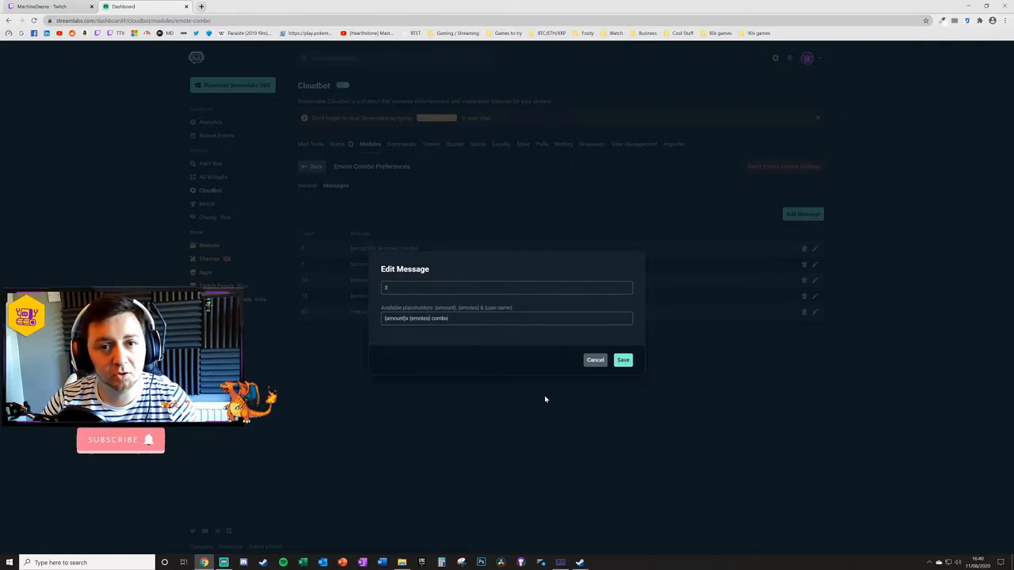
click(595, 359)
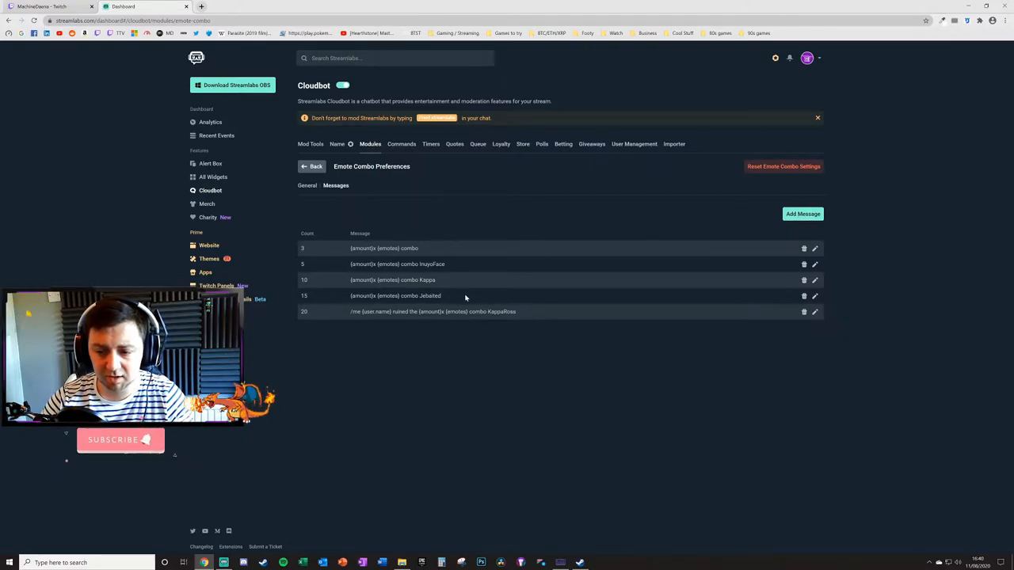
double_click(395, 295)
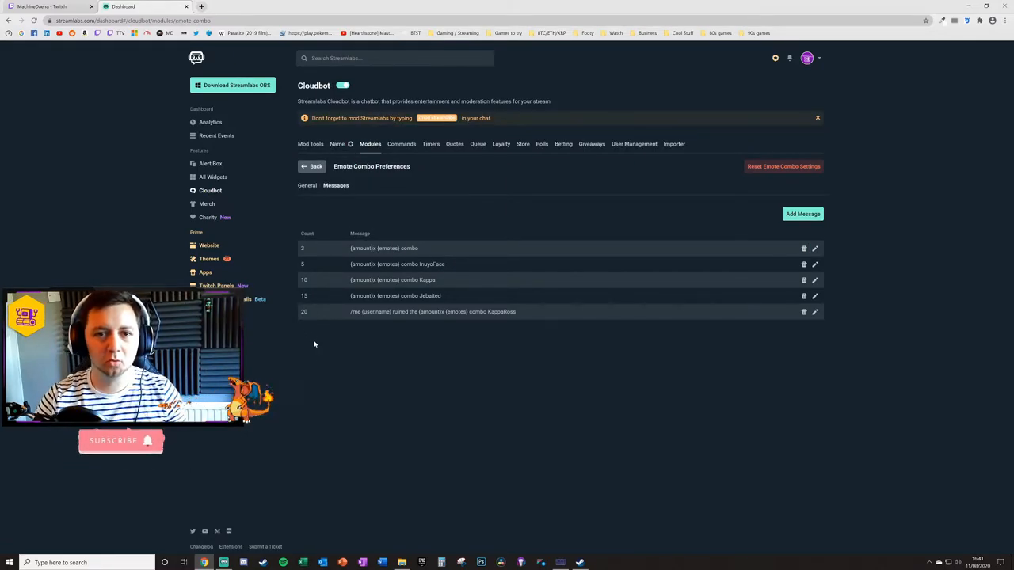
mouse_move(356, 406)
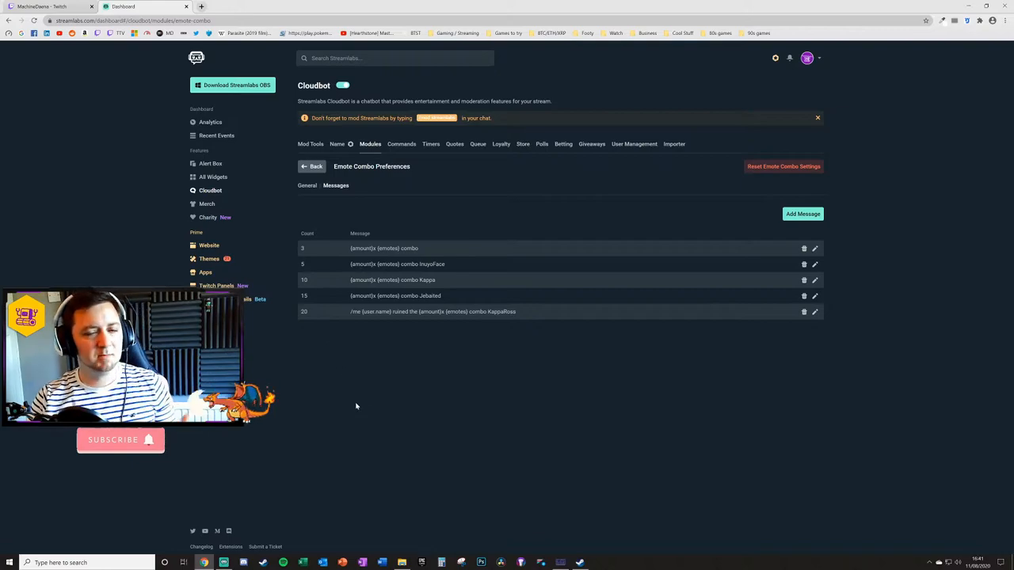
mouse_move(374, 374)
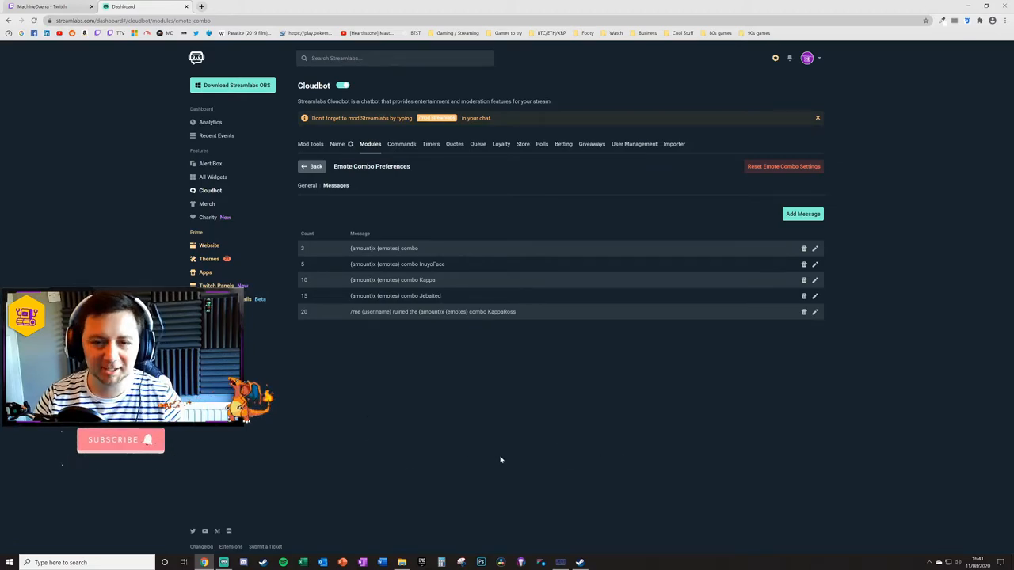
mouse_move(475, 436)
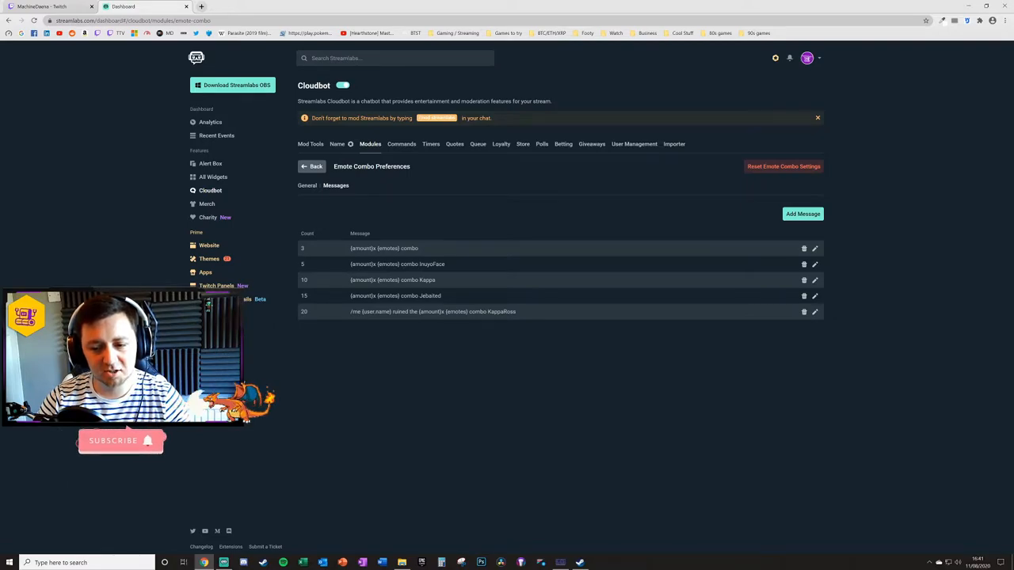
double_click(371, 312)
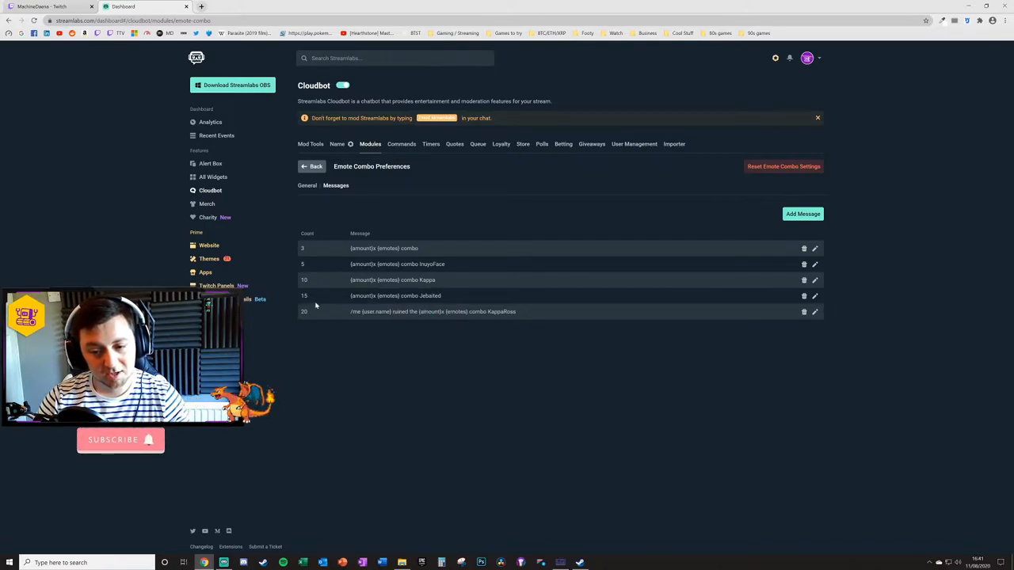
mouse_move(368, 330)
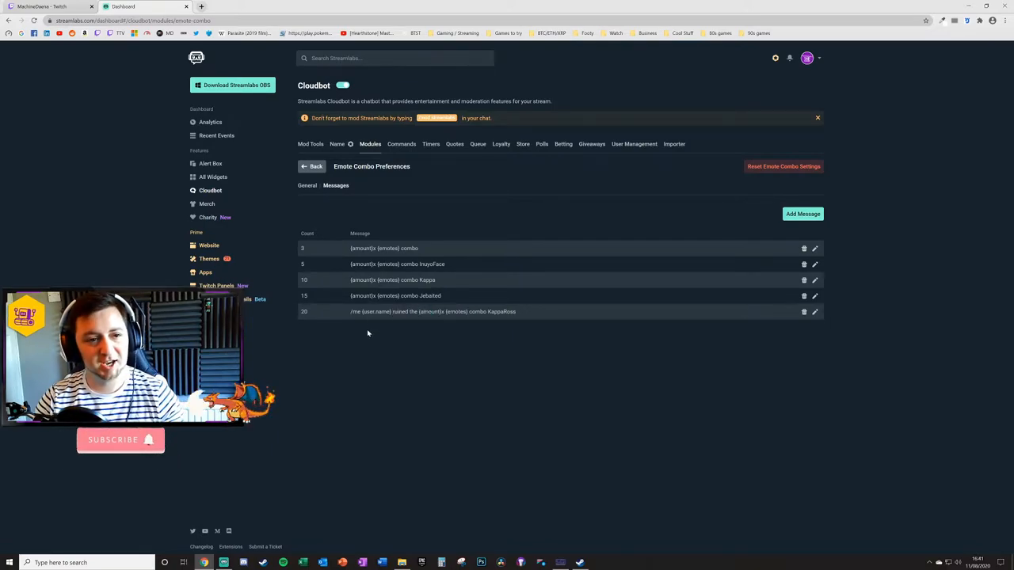
mouse_move(350, 385)
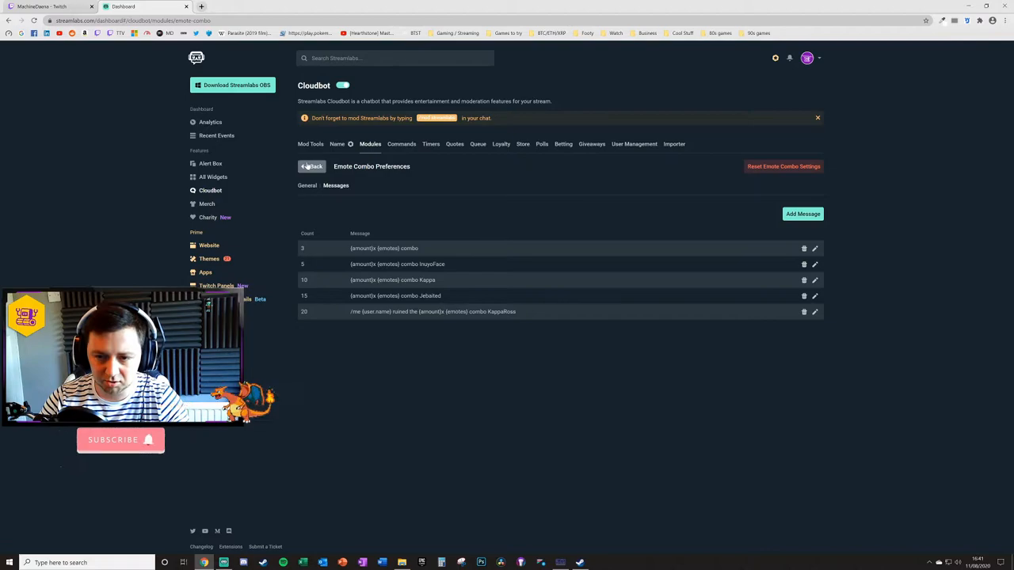
Step: Exit the Emote Combo preferences and switch to the MachineDaena Twitch channel chat
click(311, 166)
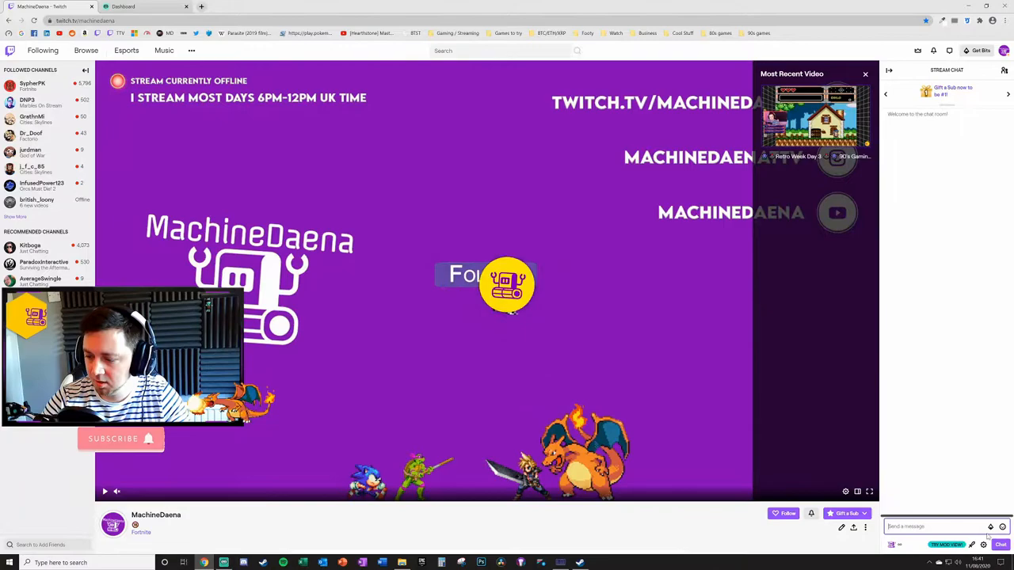
Step: Send several Twitch chat messages filled with PogChamp emotes to test the combo
click(989, 526)
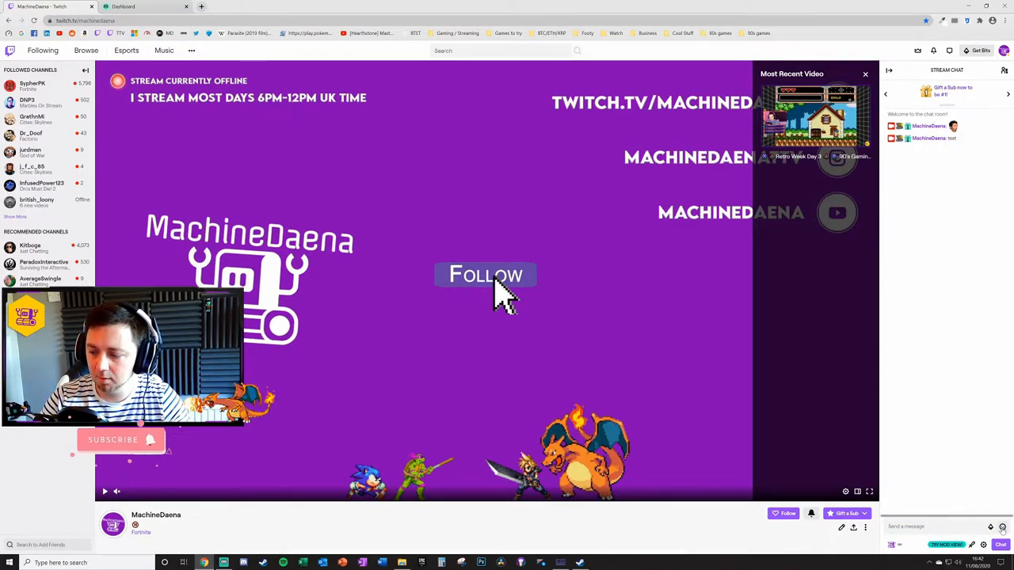
click(1000, 527)
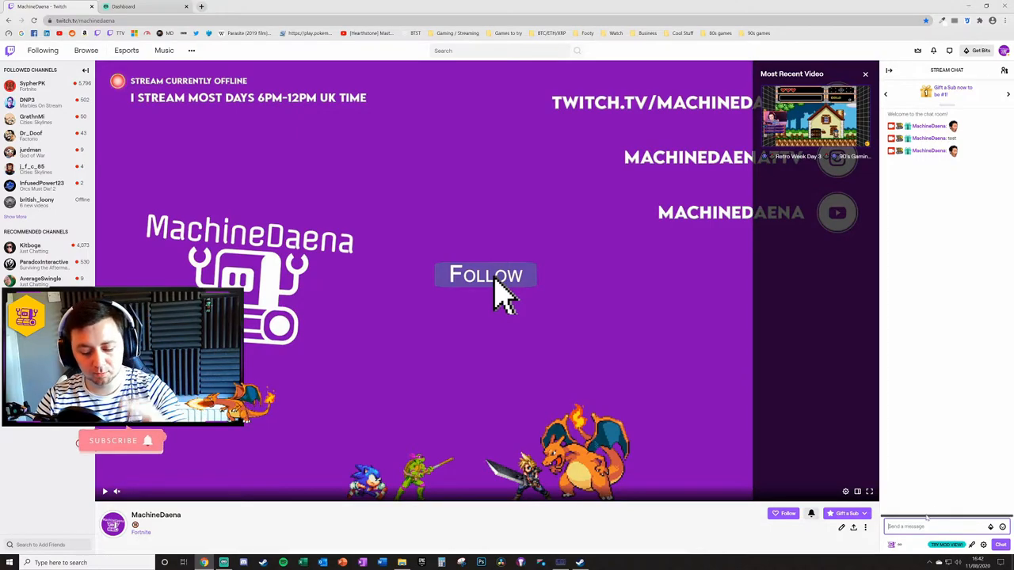
text(PogChamp)
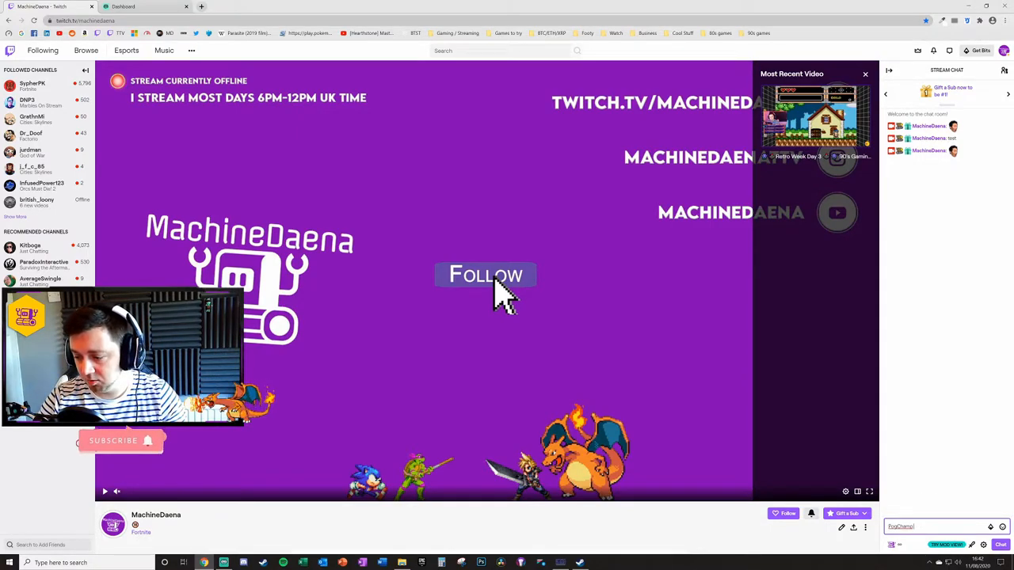
text(PogChamp)
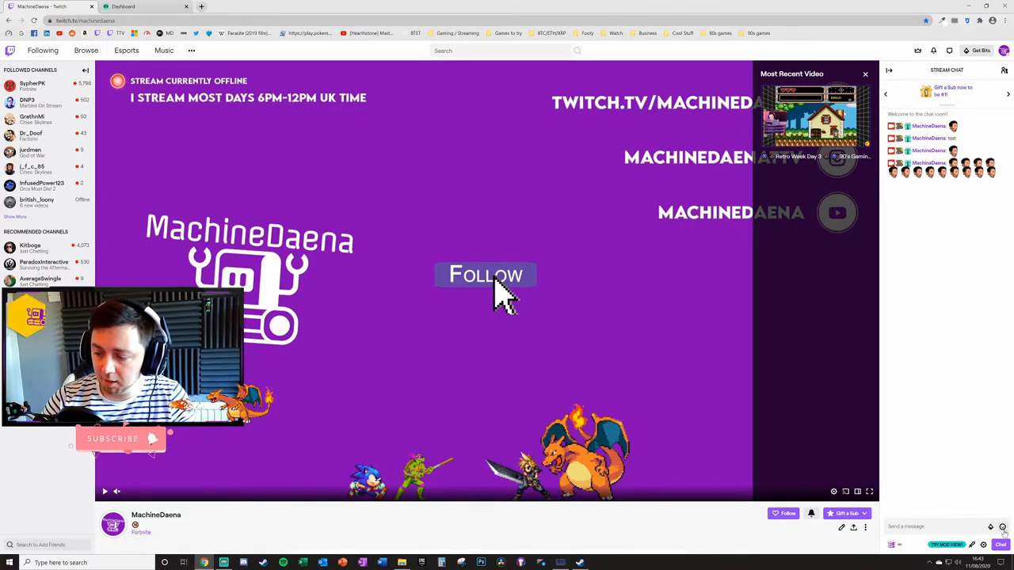
click(1003, 527)
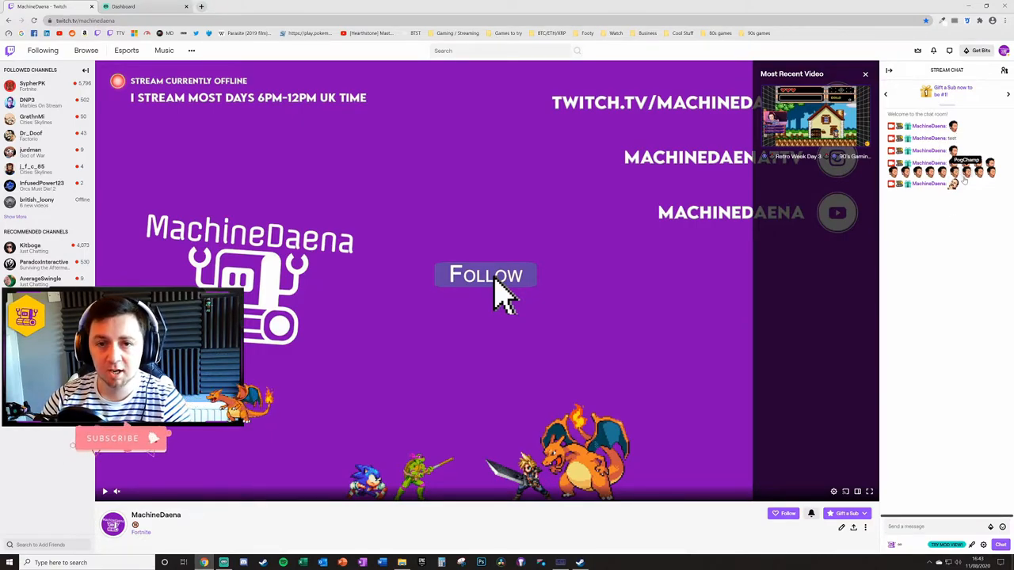
click(131, 6)
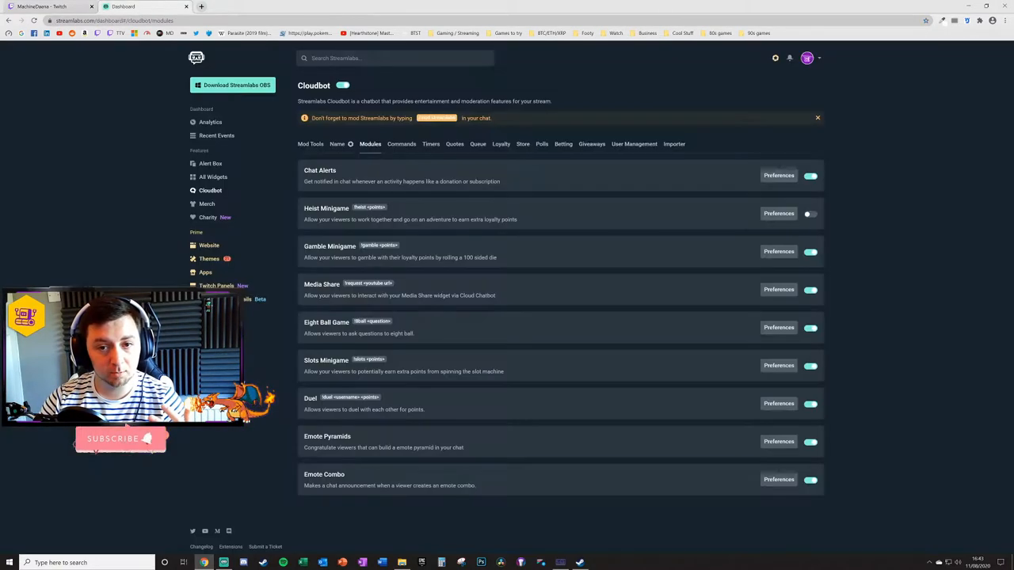
click(778, 480)
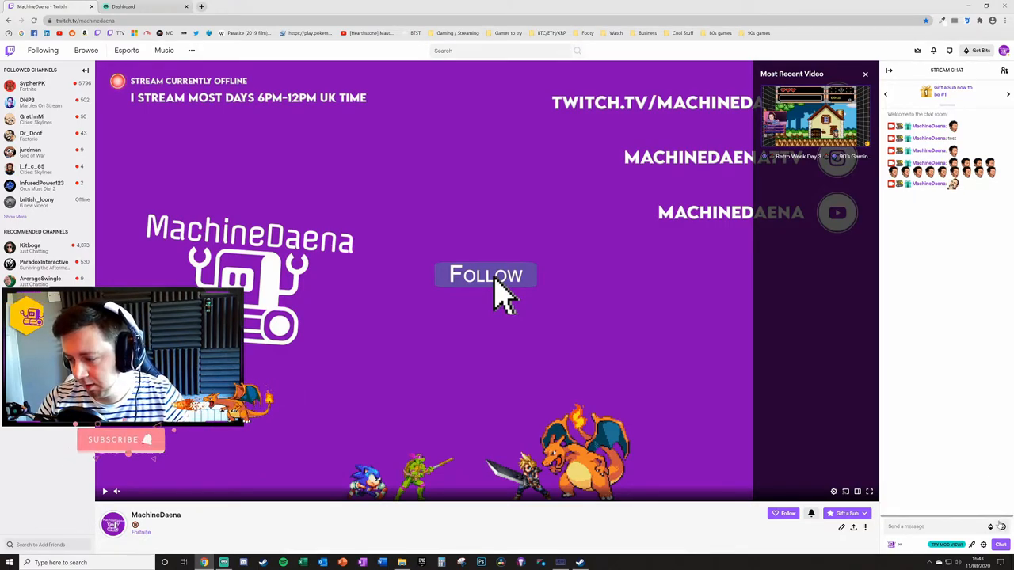
Step: Send more PogChamp emote messages until a 3x combo is announced, then return to Streamlabs
click(989, 527)
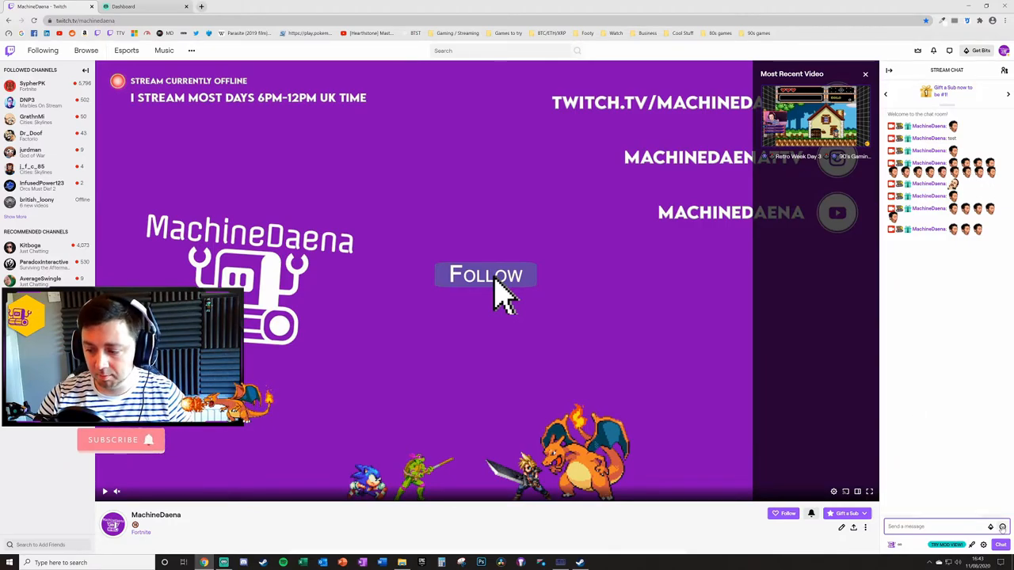
click(1000, 526)
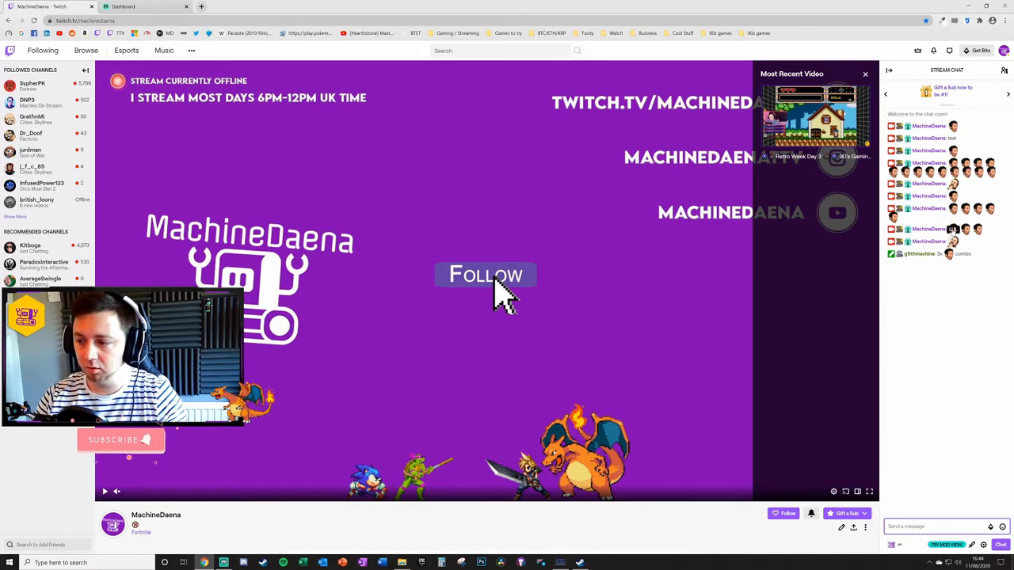
click(126, 6)
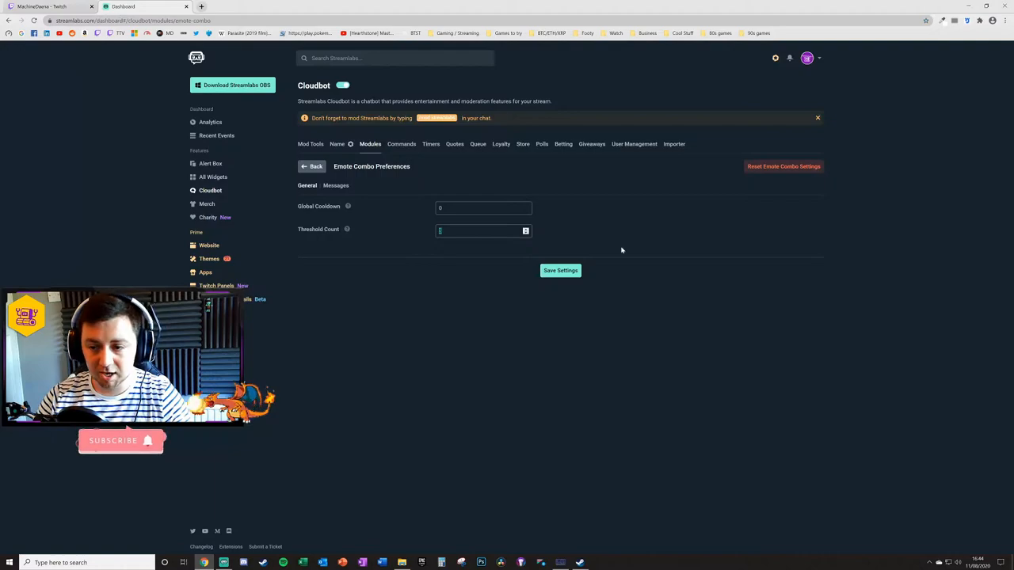
Step: Review the Emote Combo messages list again, then return to the Twitch chat
click(335, 185)
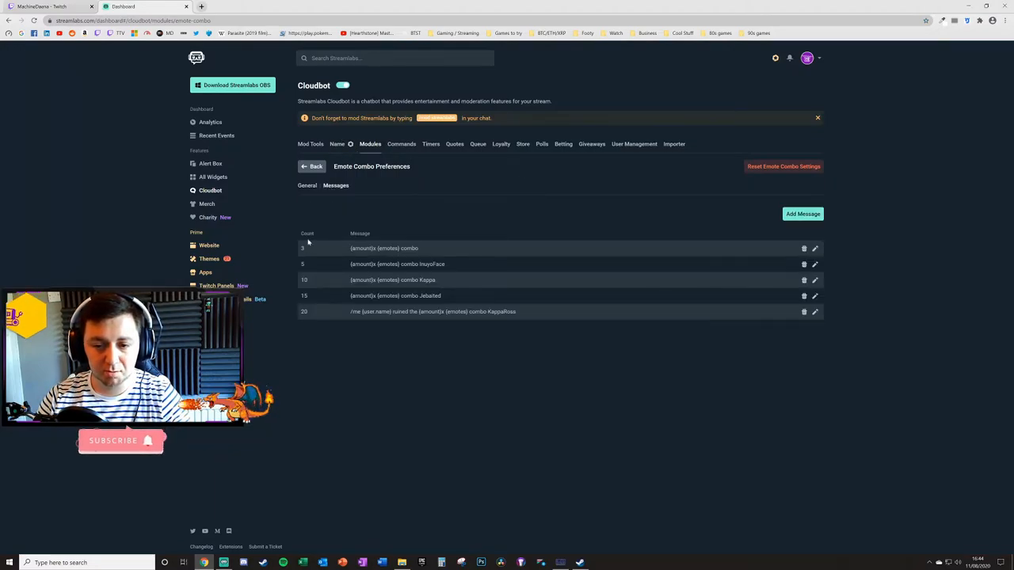
double_click(377, 248)
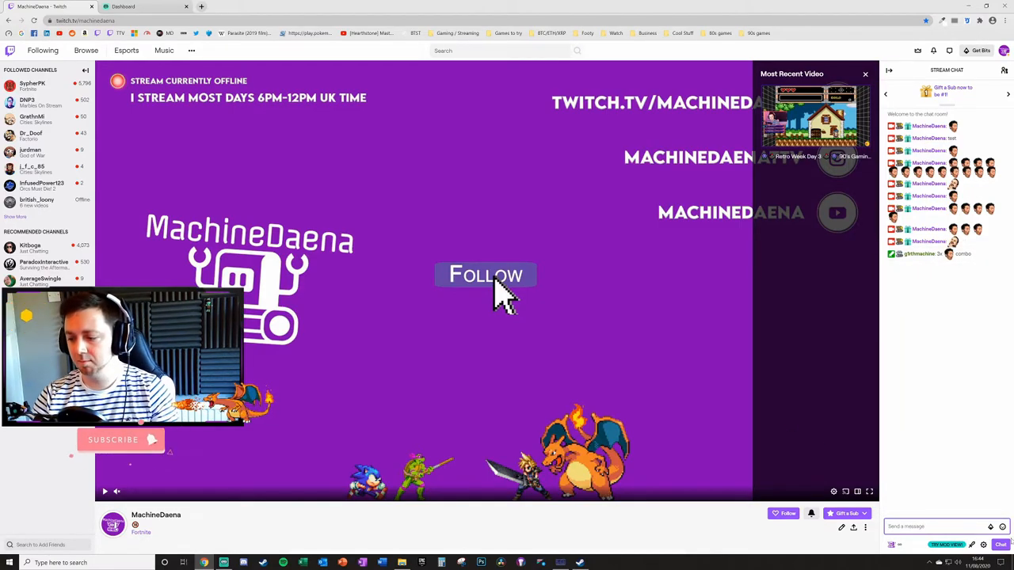
Step: Post more face-emote messages until the chatbot announces a 5x combo
click(969, 527)
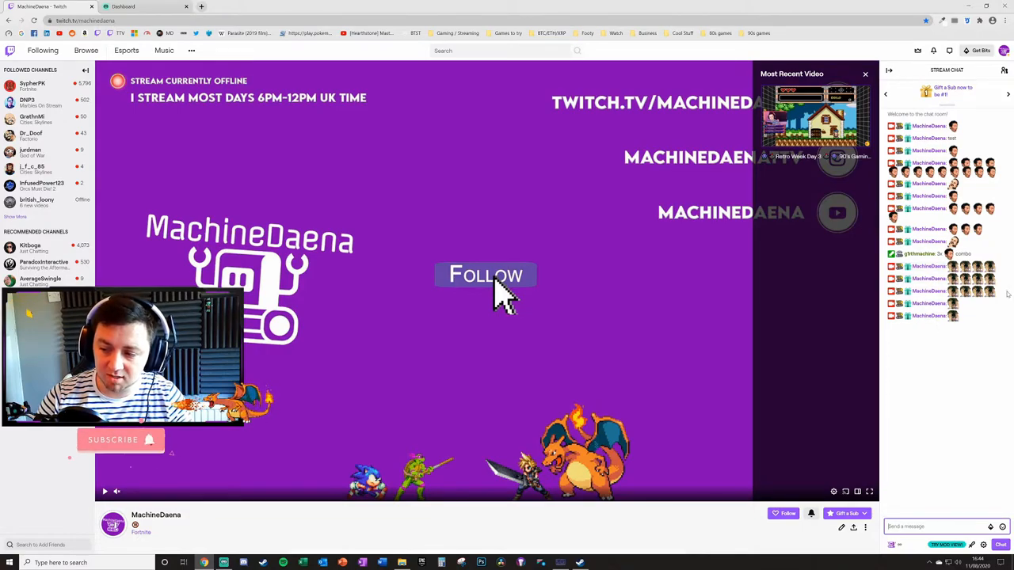
click(119, 8)
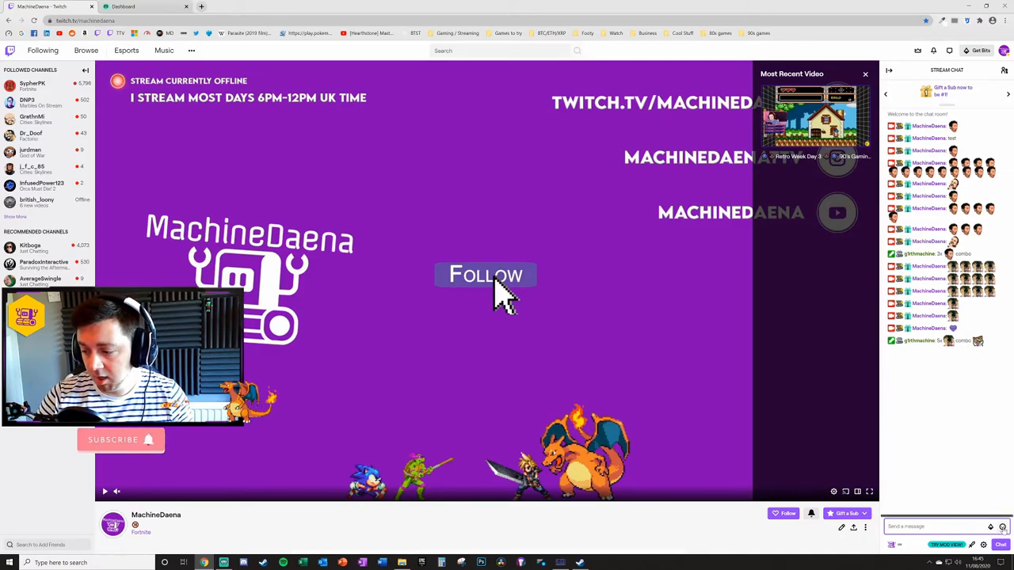
click(1002, 526)
text(machin5GIRTH)
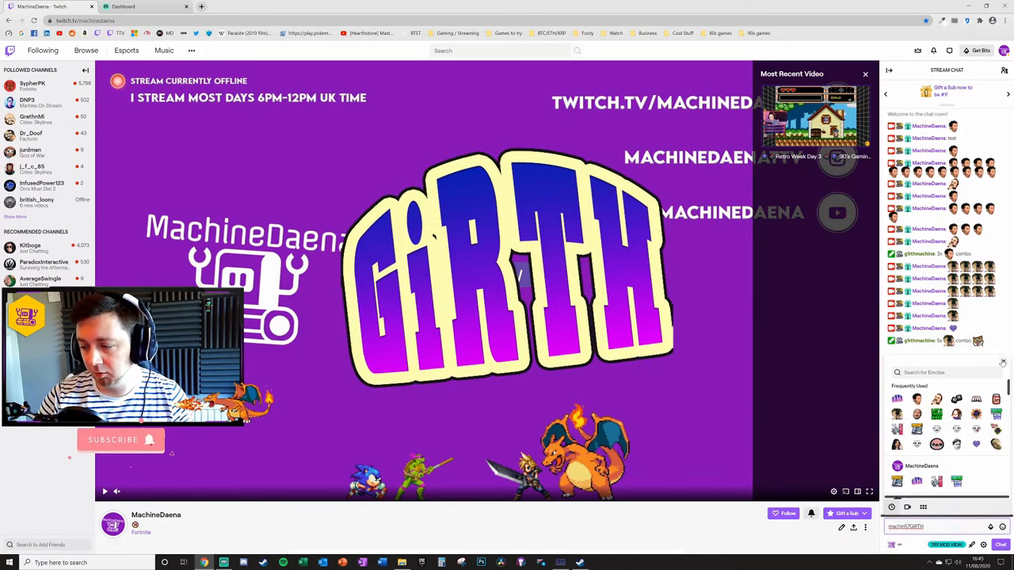
Step: Flood the chat with a long run of purple channel emote messages
click(1001, 362)
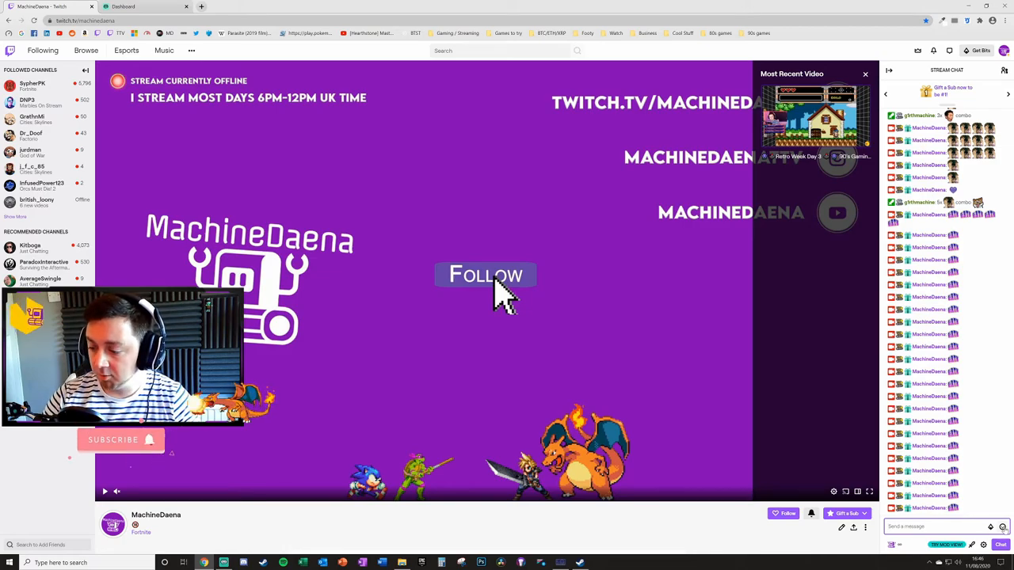
click(989, 526)
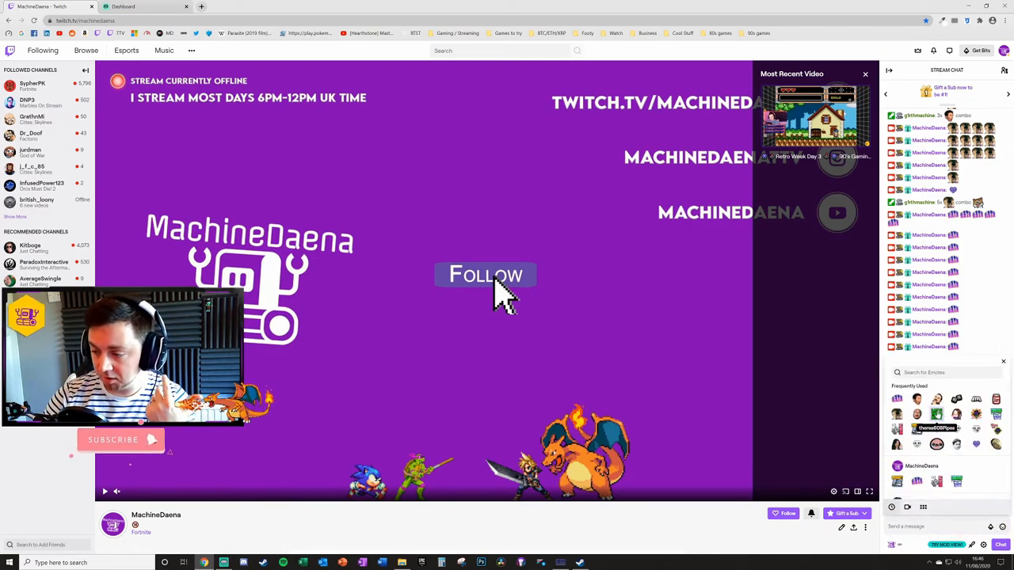